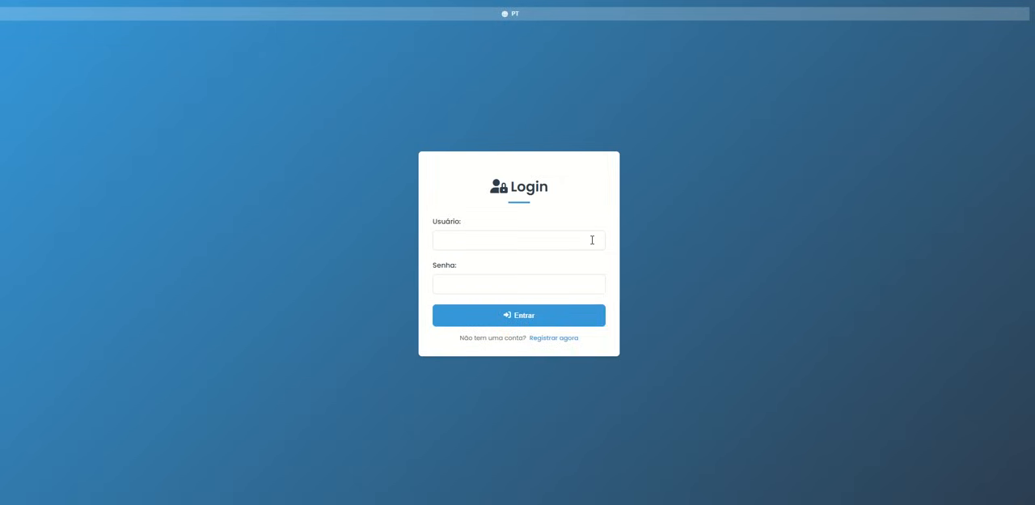
Leave the registration form and sign in with the saved admin username and password.
left_click(553, 337)
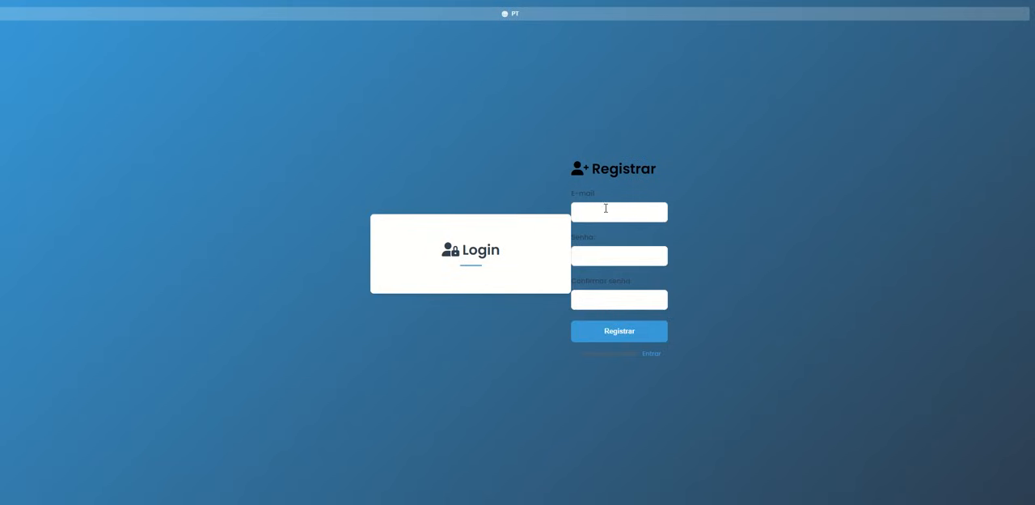
left_click(619, 299)
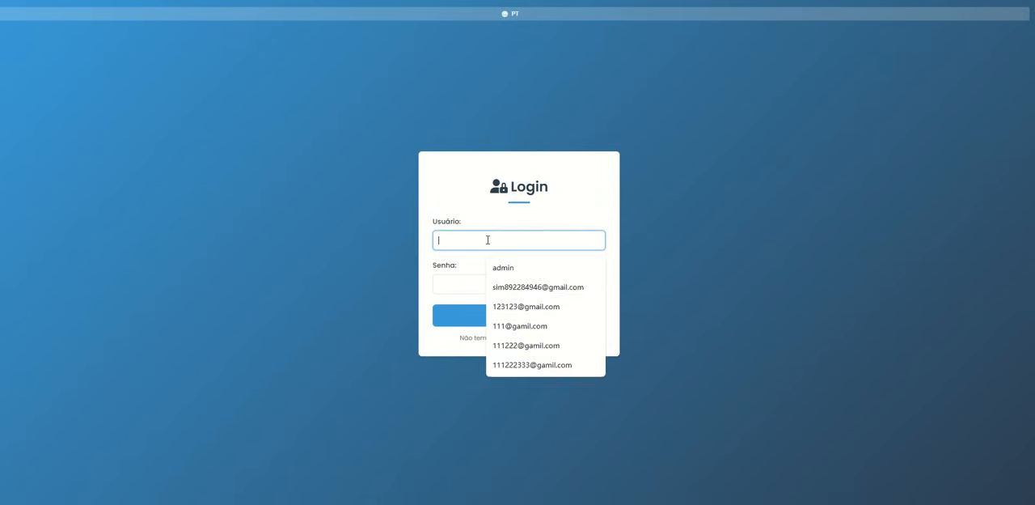
left_click(502, 267)
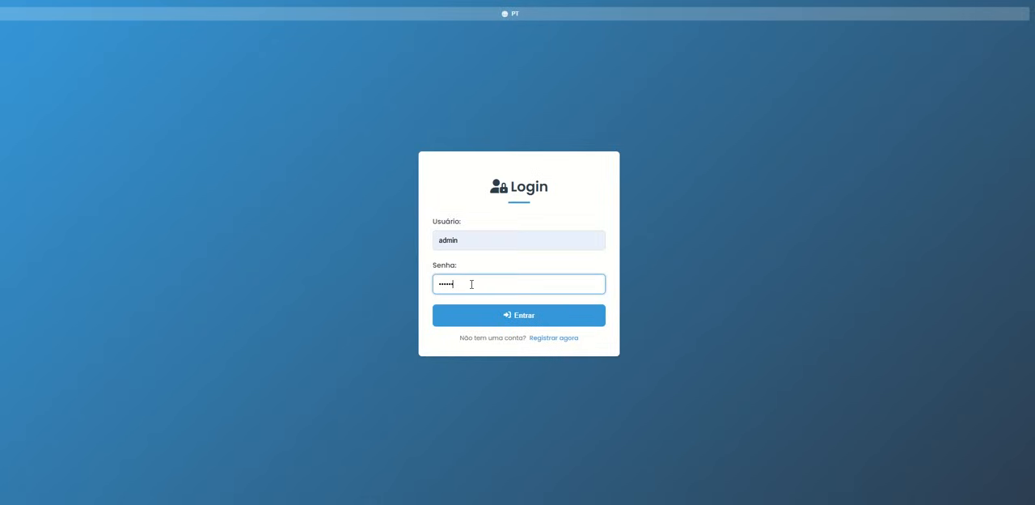
left_click(519, 315)
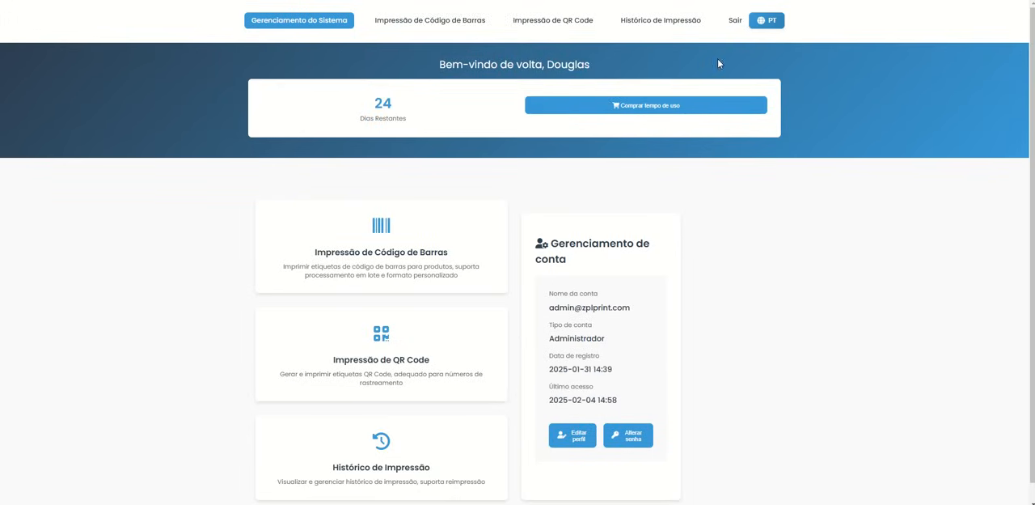
mouse_move(421, 386)
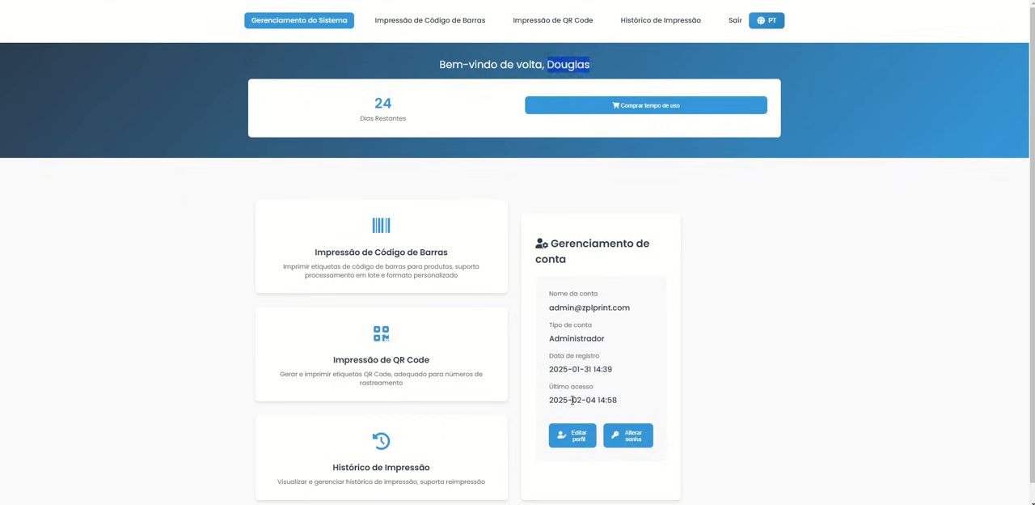
mouse_move(623, 332)
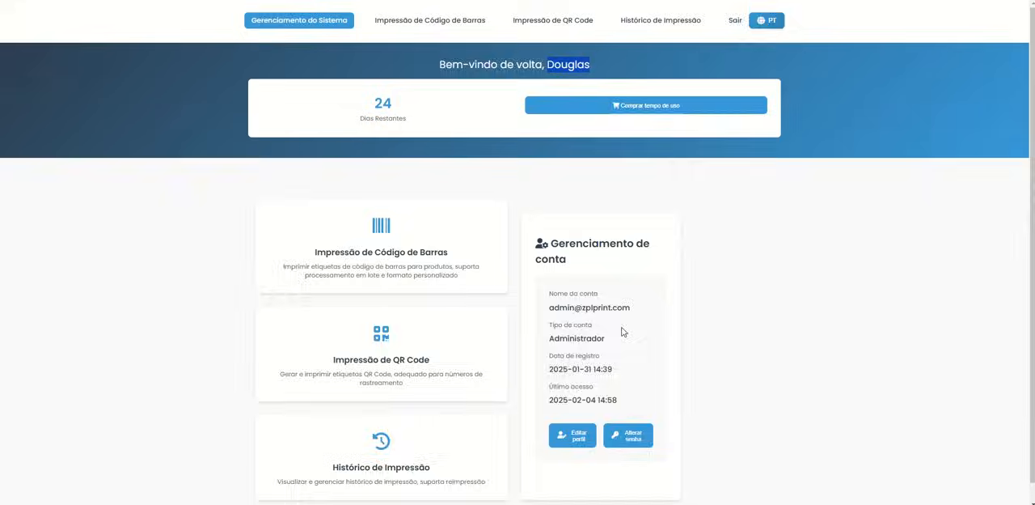
Activate the system with the activation code, raising remaining days from 24 to 114.
left_click(628, 435)
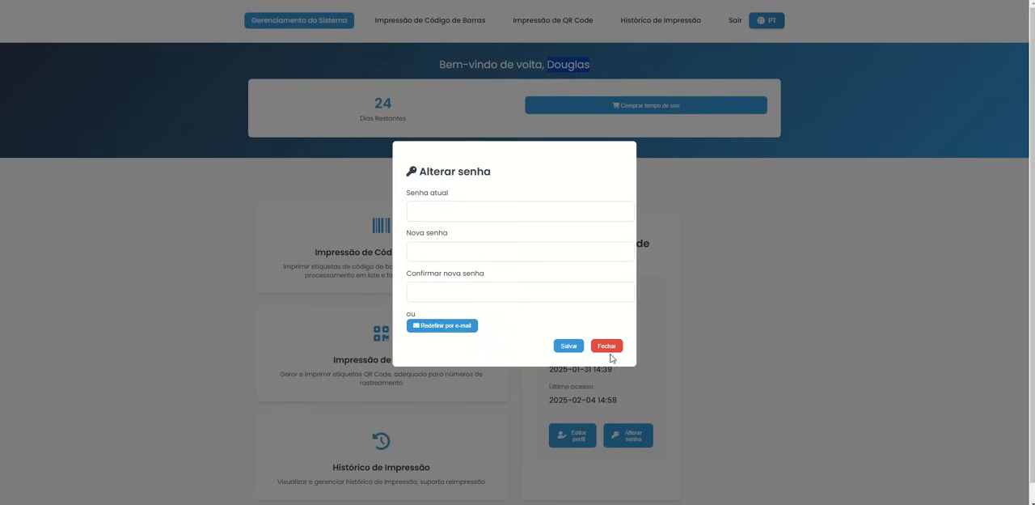
left_click(606, 346)
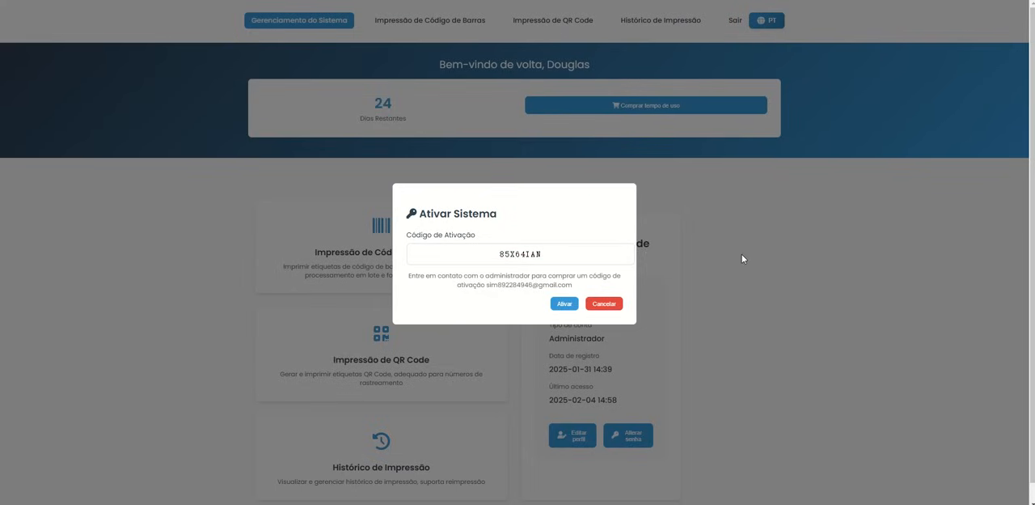
left_click(564, 303)
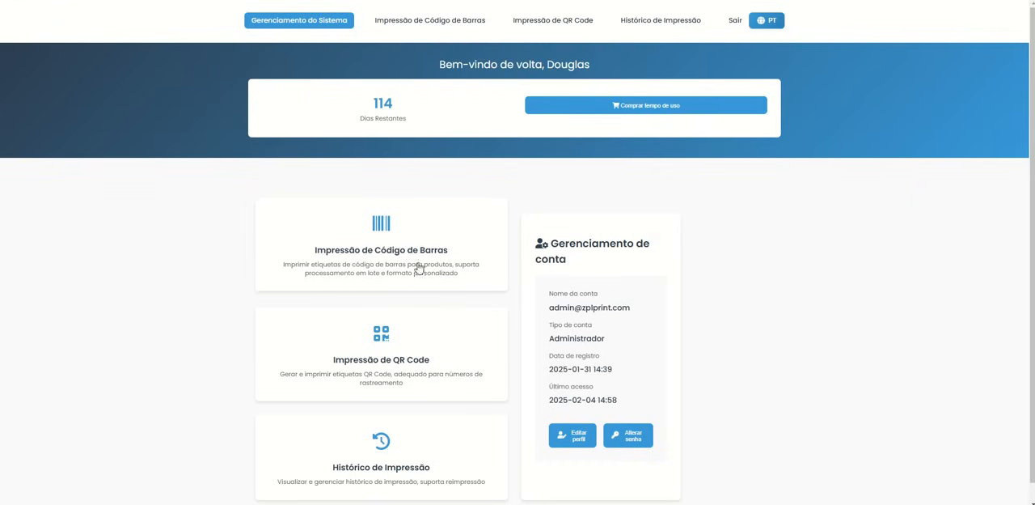
mouse_move(397, 242)
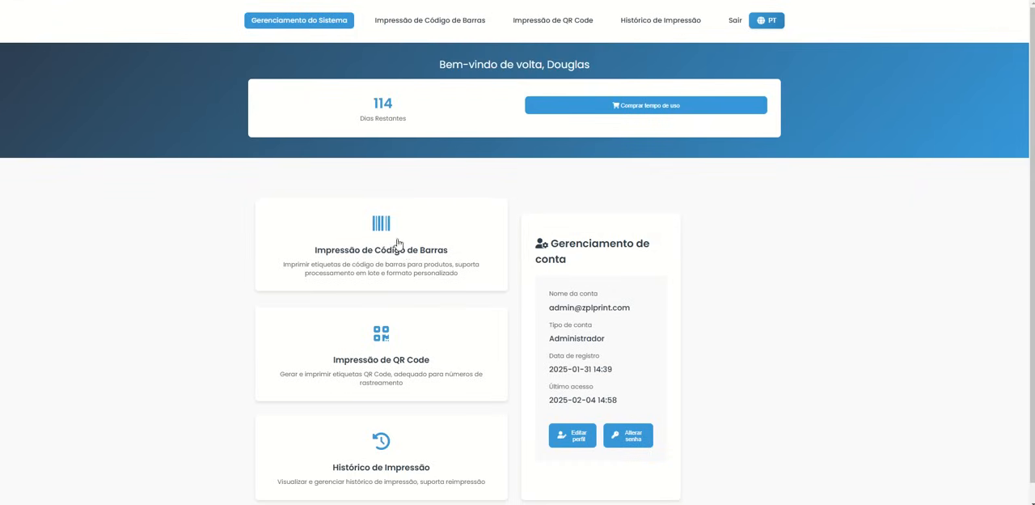
left_click(380, 249)
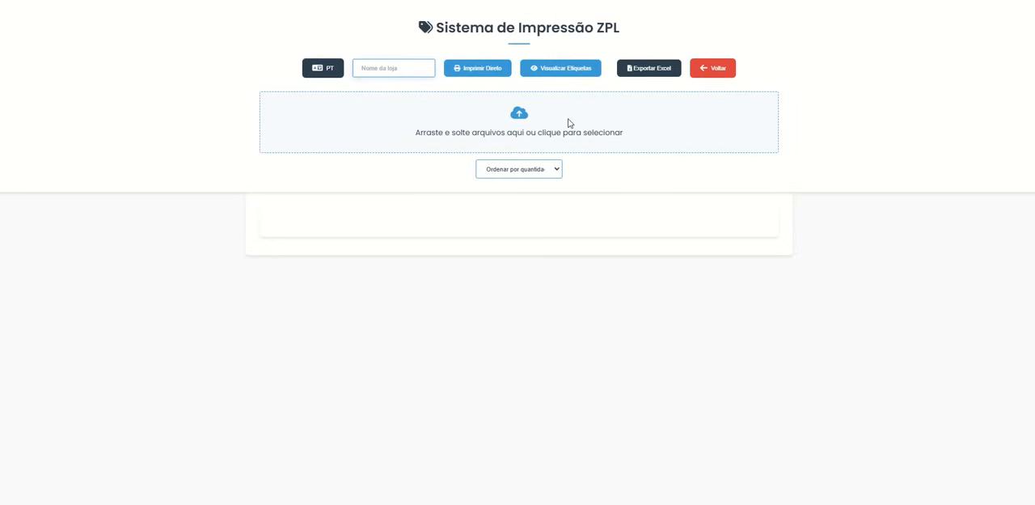
Load the label file, set the store name to logaAA, and adjust label sorting.
left_click(518, 122)
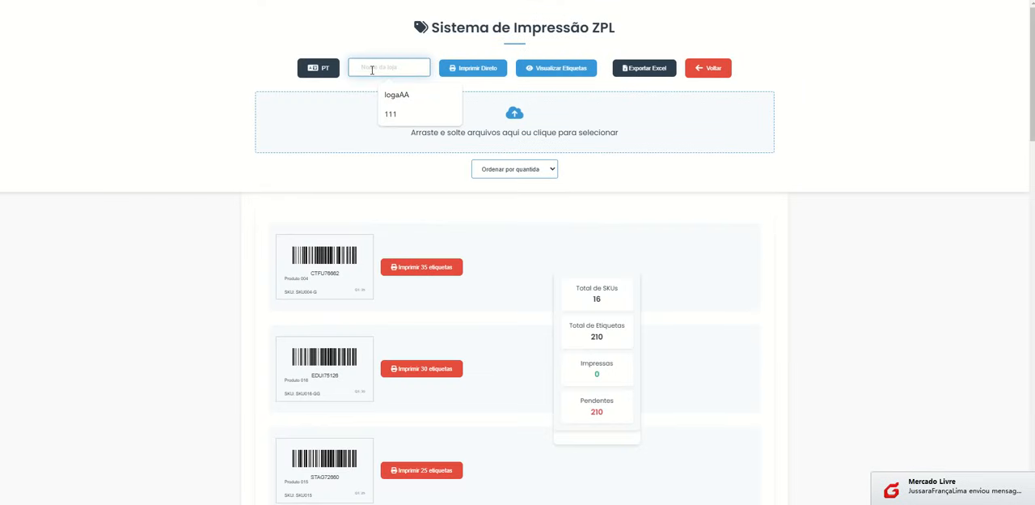
left_click(397, 95)
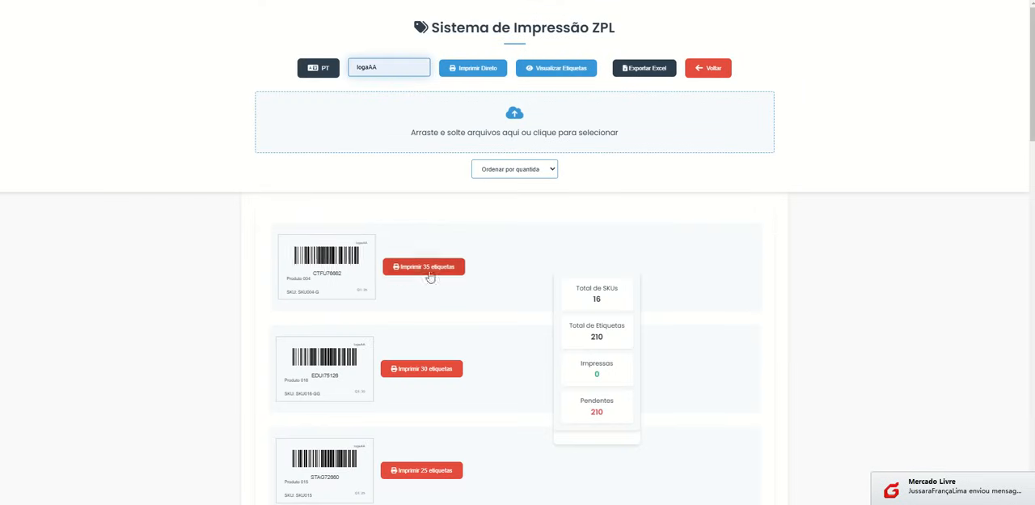
left_click(514, 168)
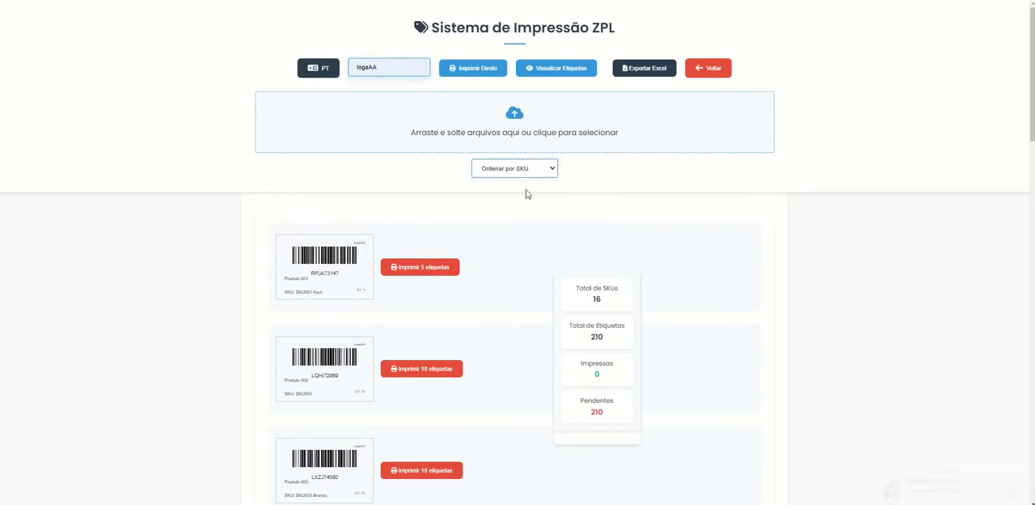
left_click(514, 168)
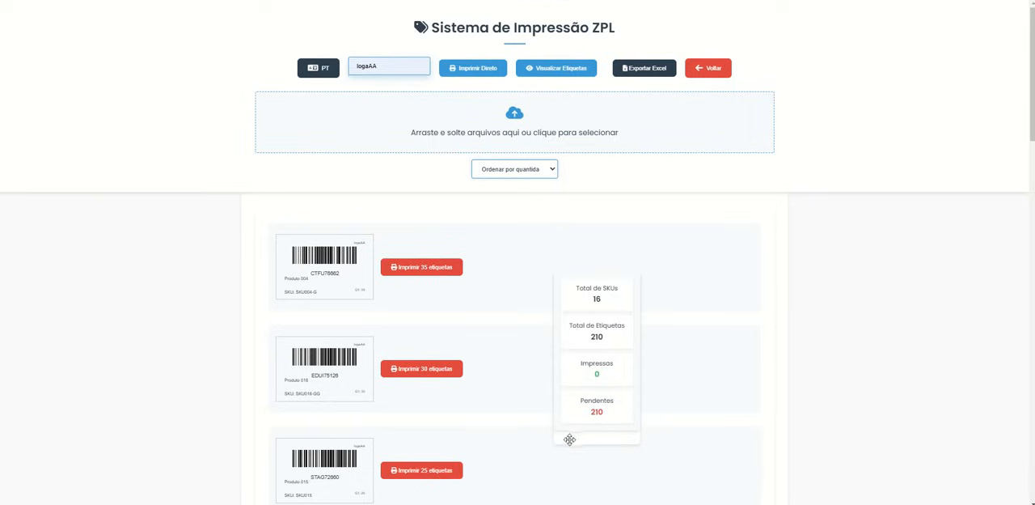
scroll("down", 3)
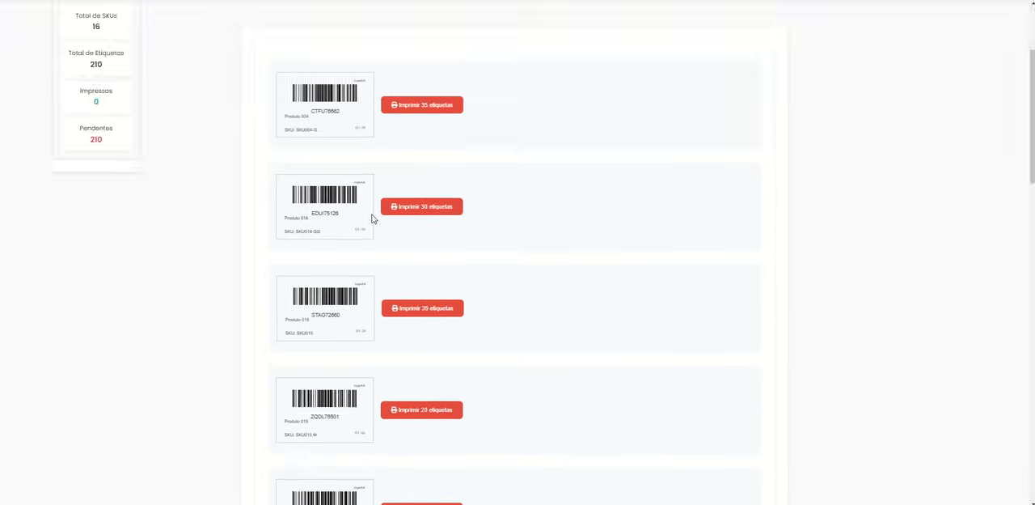
left_click_drag(96, 77, 625, 360)
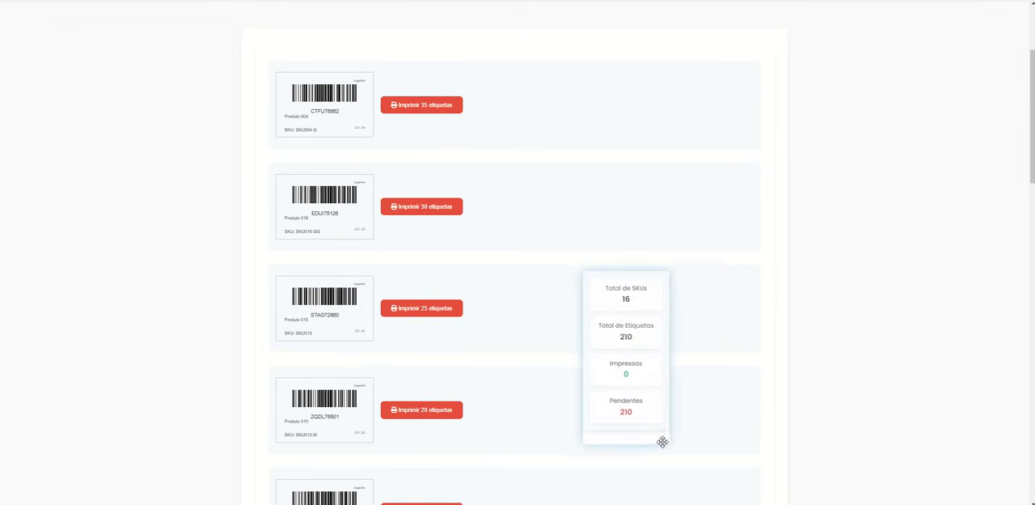
scroll("up", 3)
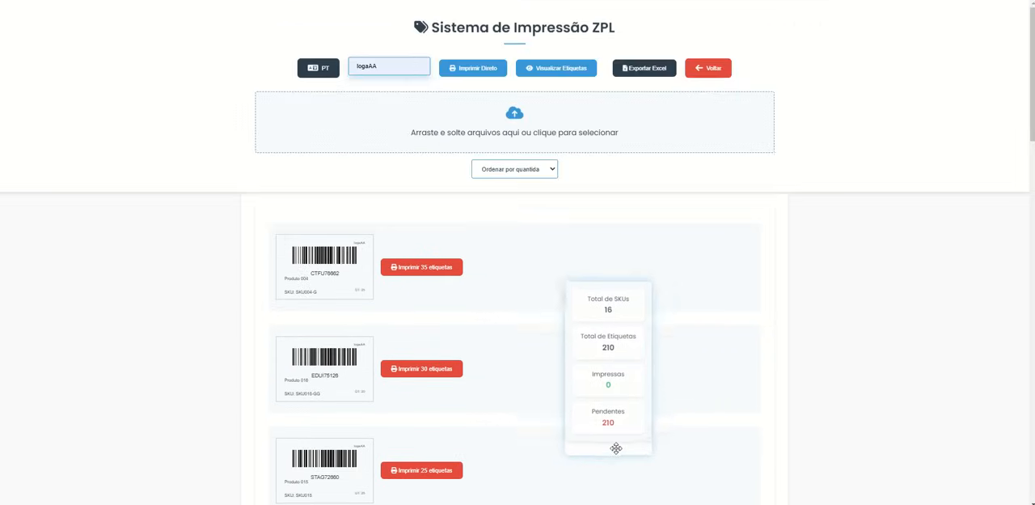
Print the 35 SKU004-G labels and export the label list to Excel.
left_click(422, 267)
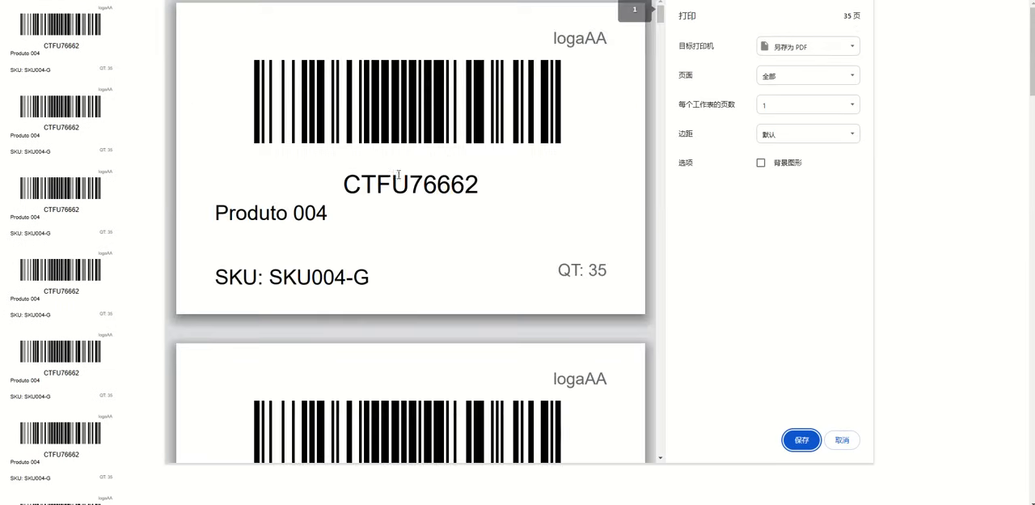
scroll("down", 3)
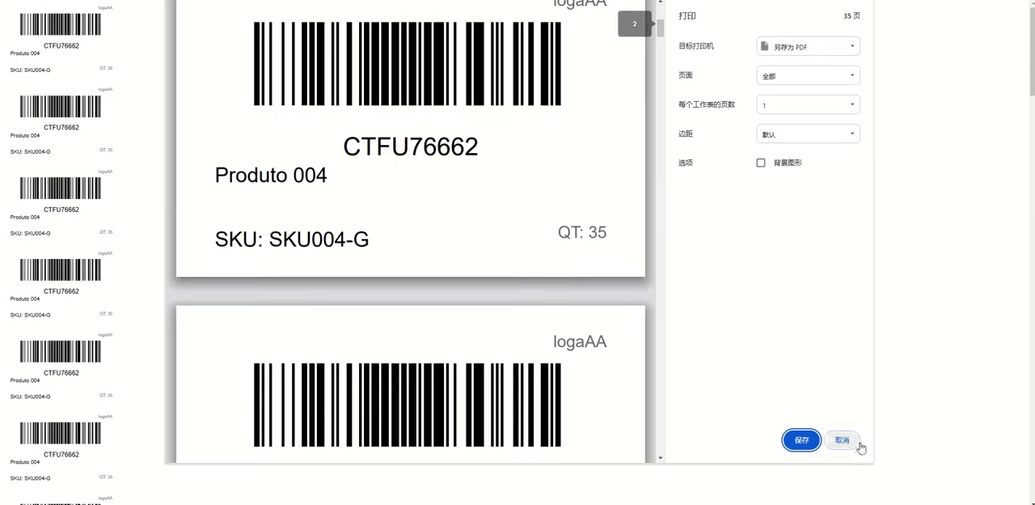
left_click(841, 439)
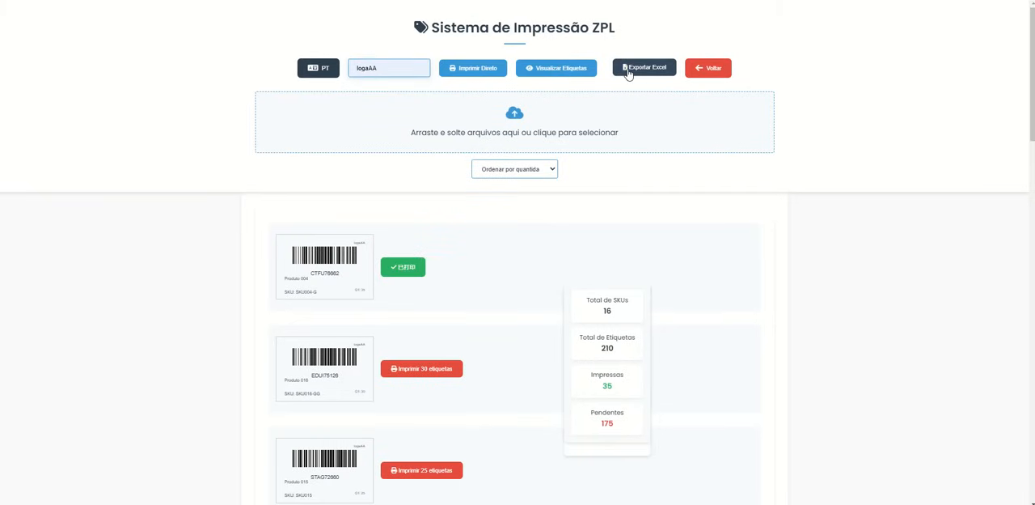
left_click(644, 67)
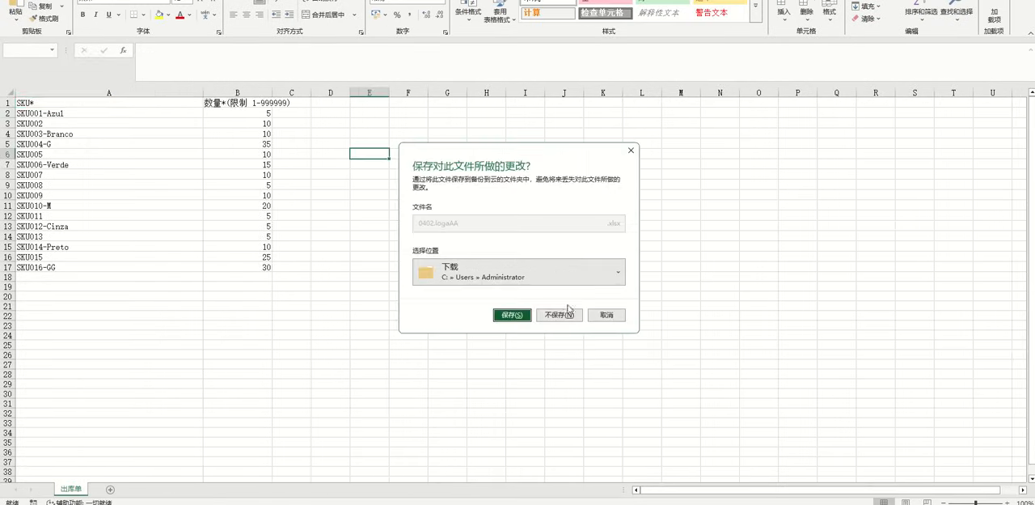
Close the exported SKU quantity workbook without saving.
left_click(558, 315)
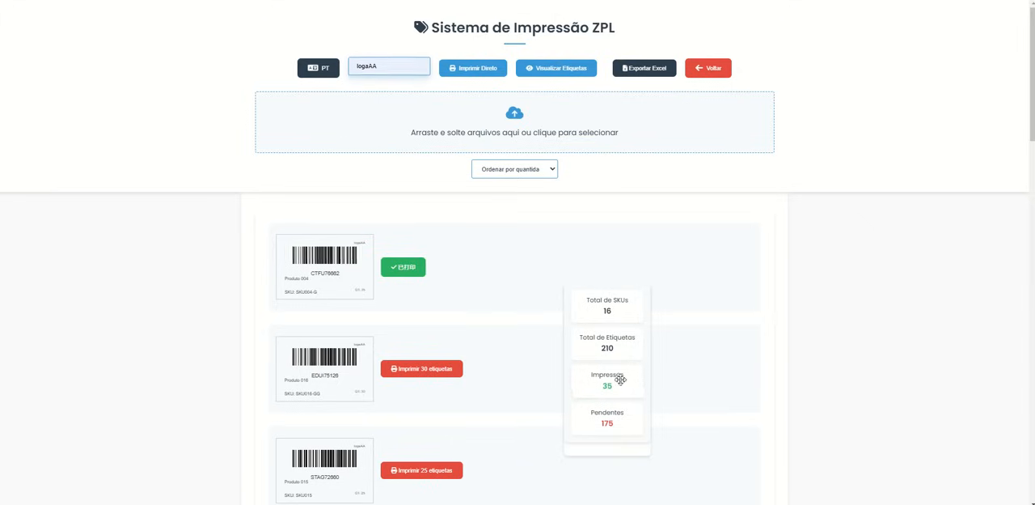
Load the shipment label file for QR printing and print label ENVIO 00000000/1 directly.
left_click(707, 67)
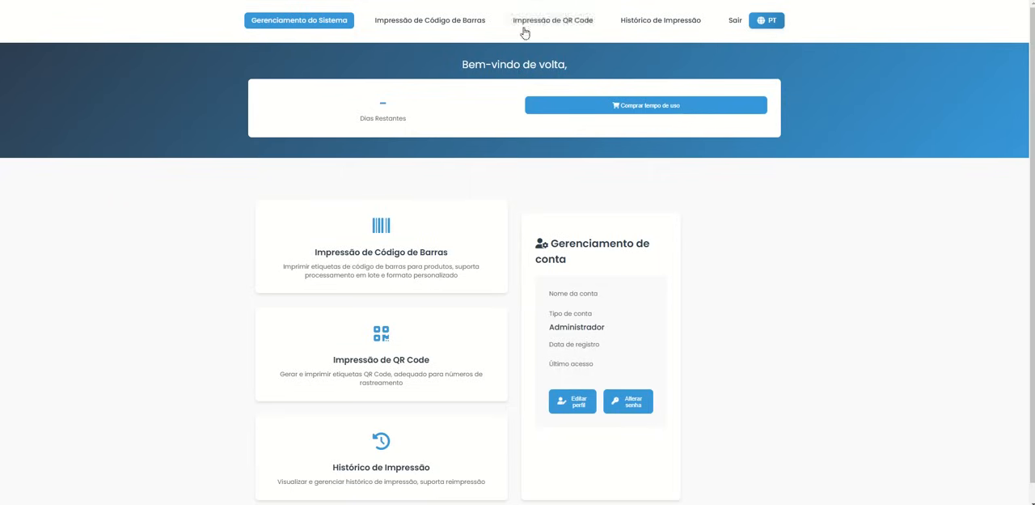
left_click(553, 20)
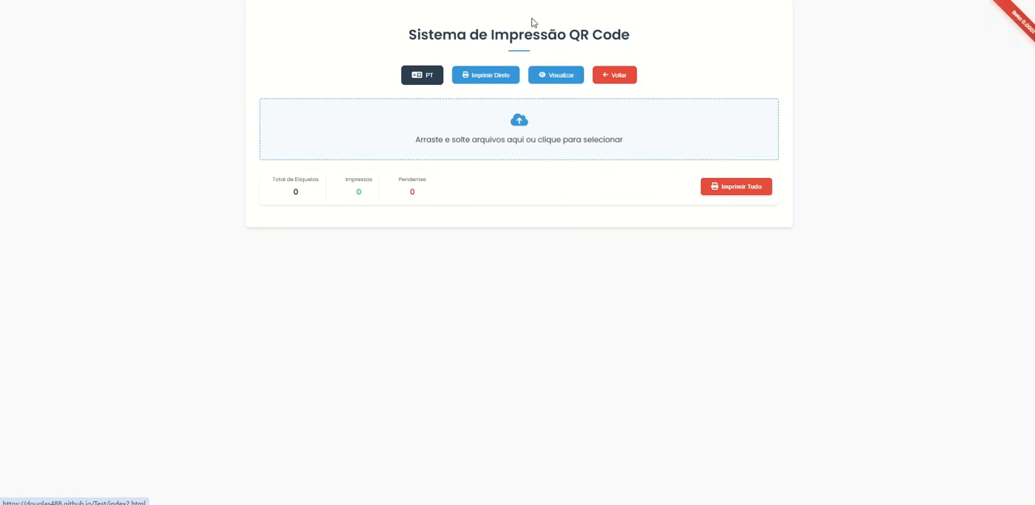
left_click(517, 129)
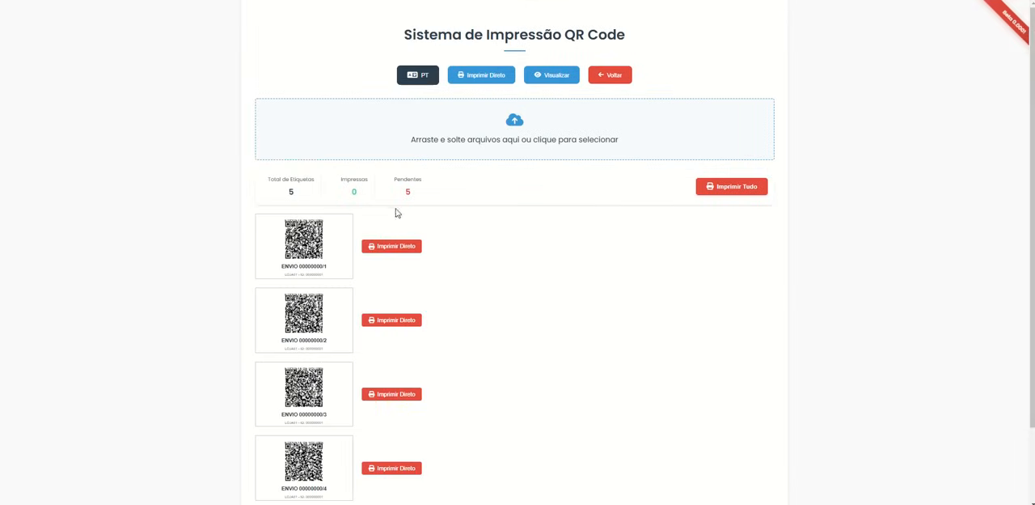
scroll("down", 3)
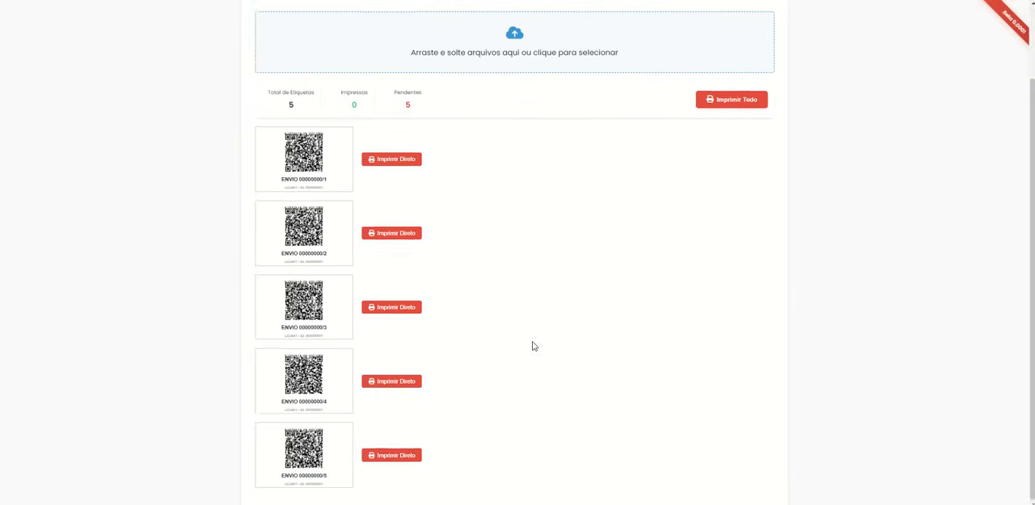
left_click(391, 158)
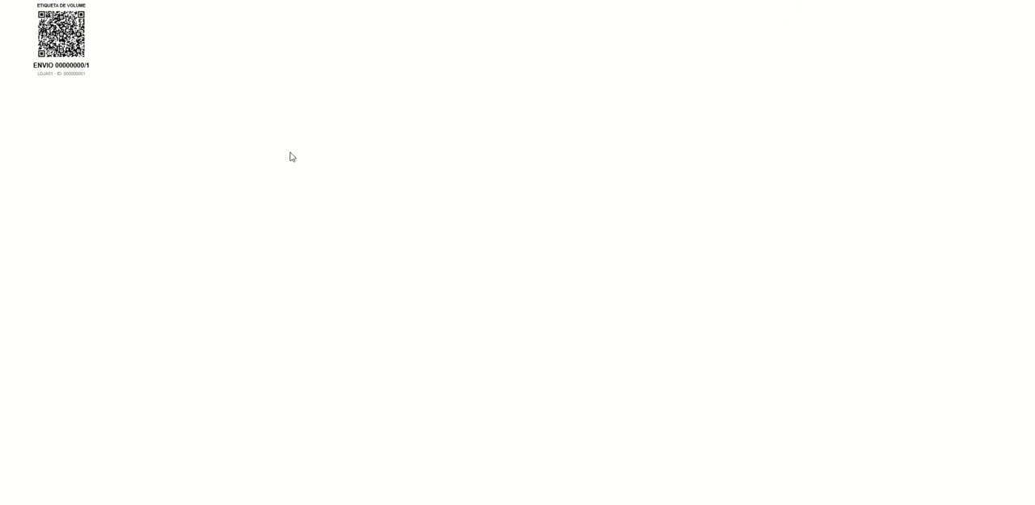
key("ctrl+p")
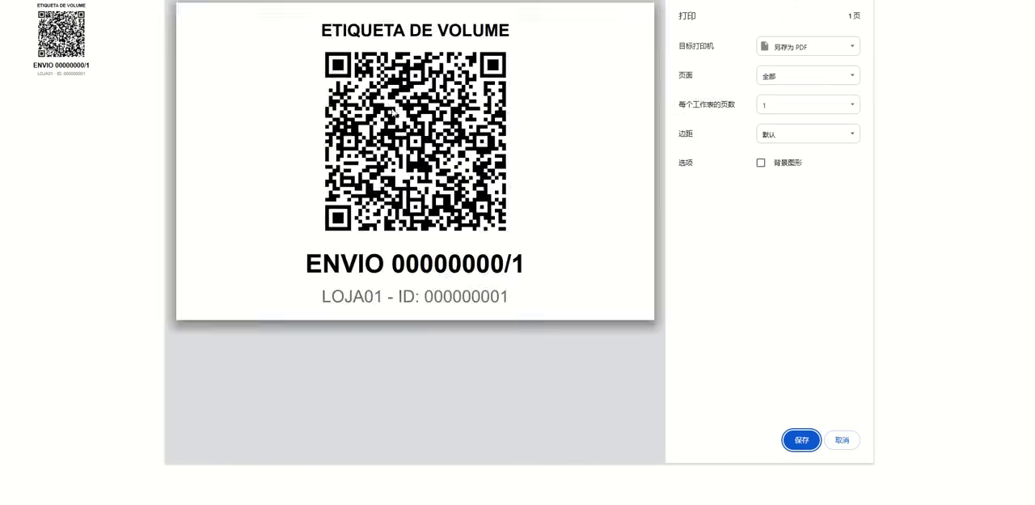
left_click(841, 440)
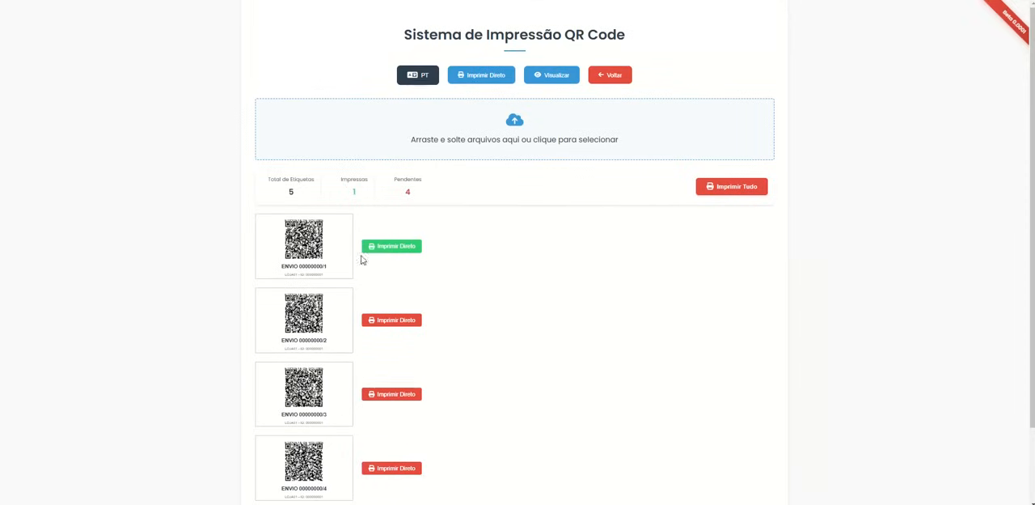
mouse_move(571, 110)
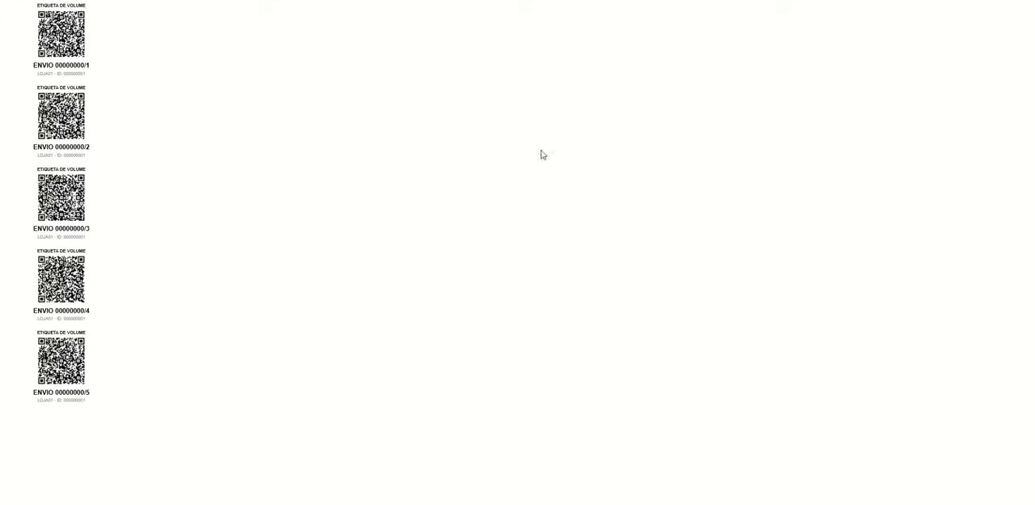
Print all five shipment QR labels, leaving none pending.
key("ctrl+p")
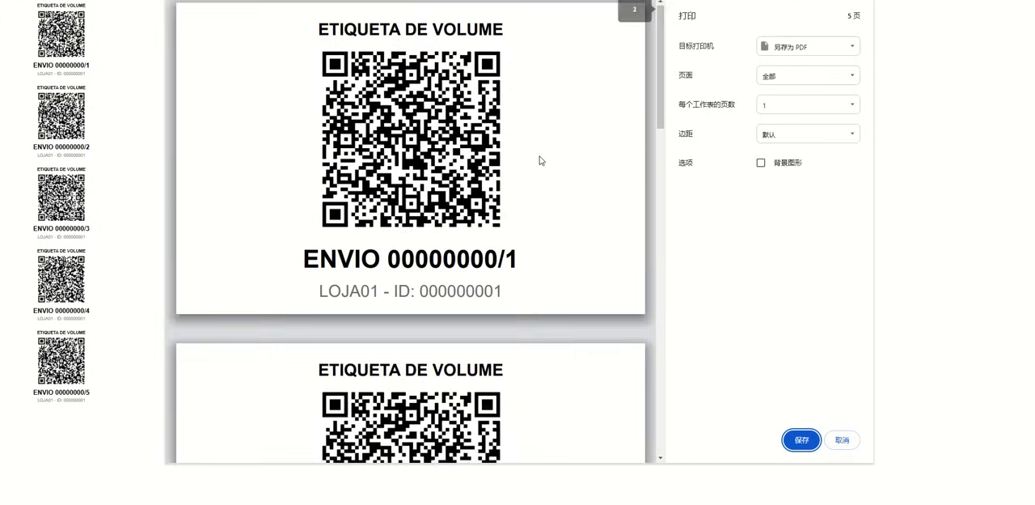
scroll("down", 3)
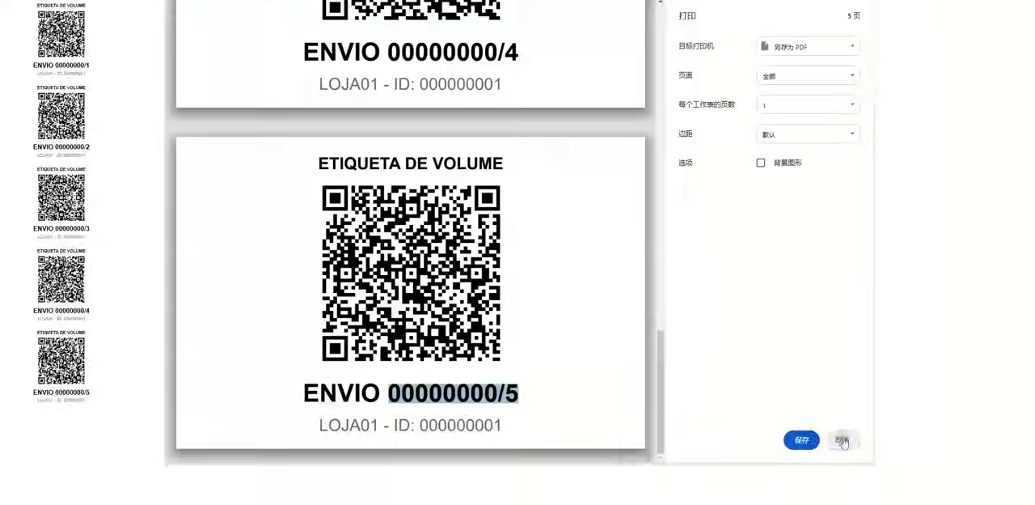
left_click(844, 440)
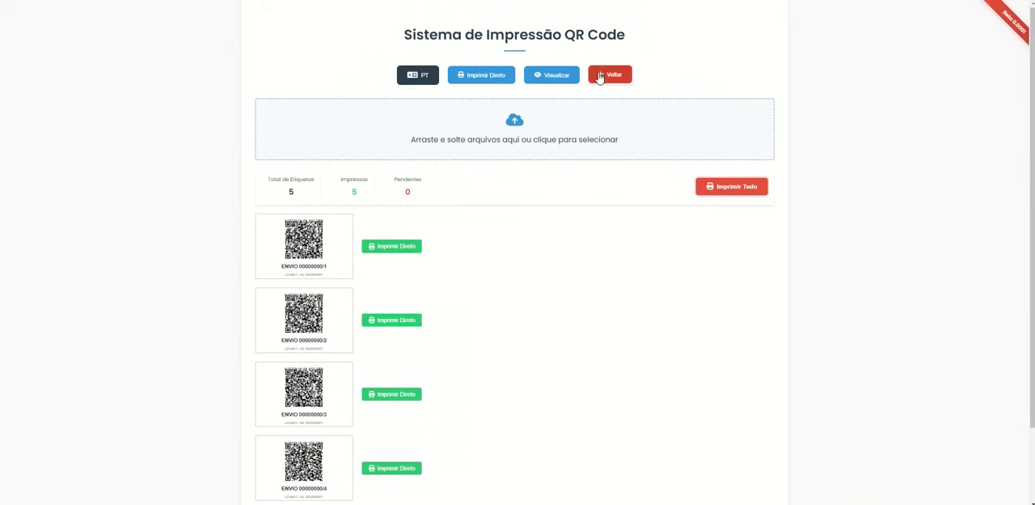
left_click(609, 75)
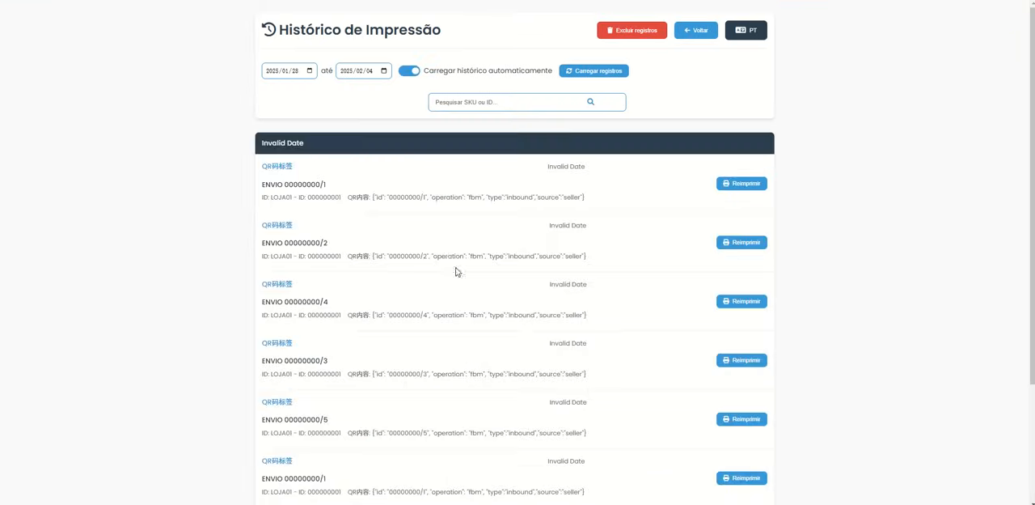
Load the print history records and reprint ENVIO 00000000/1 and Produto 004.
left_click(632, 30)
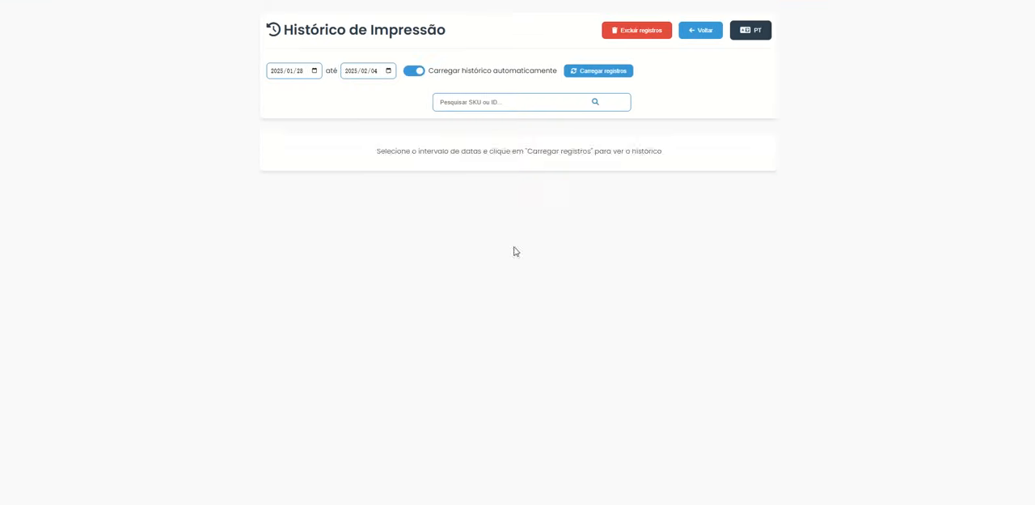
left_click(598, 71)
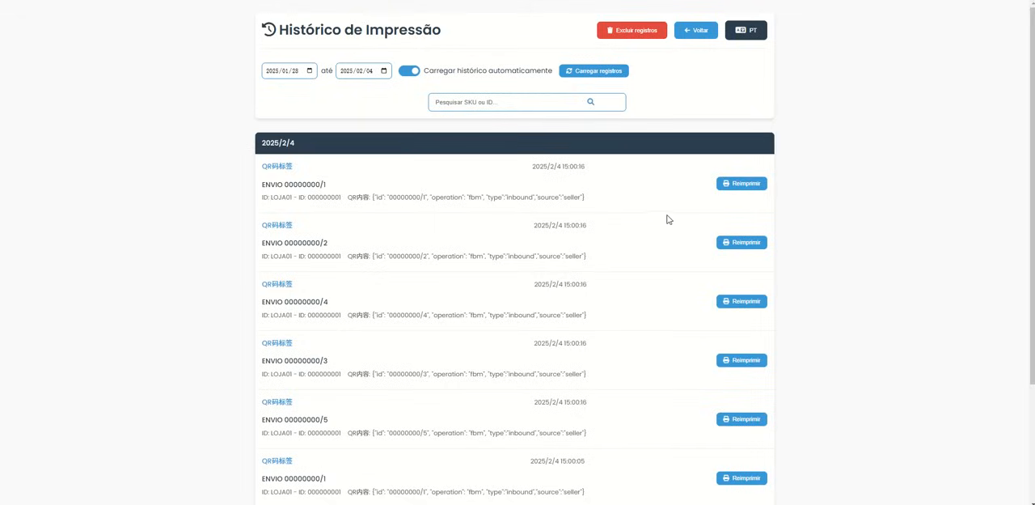
left_click(741, 183)
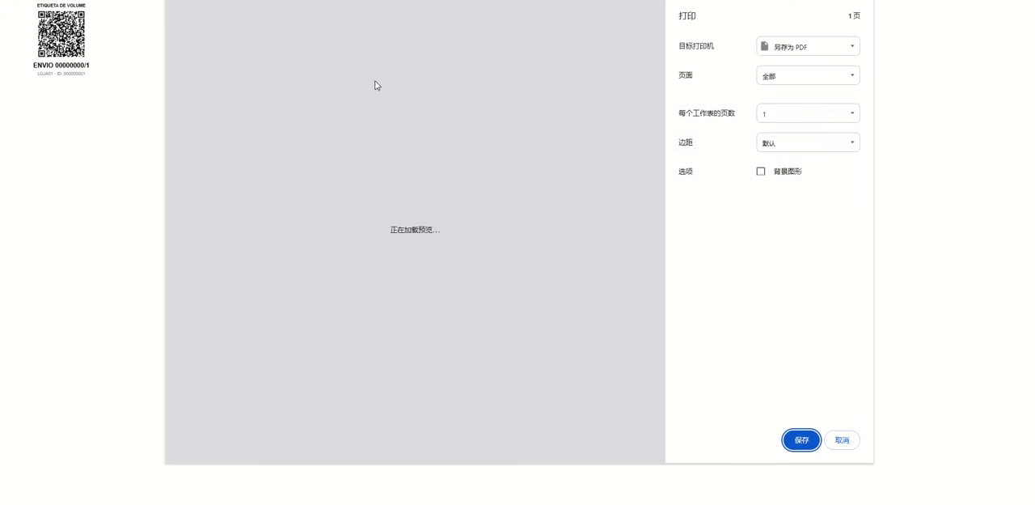
left_click(841, 439)
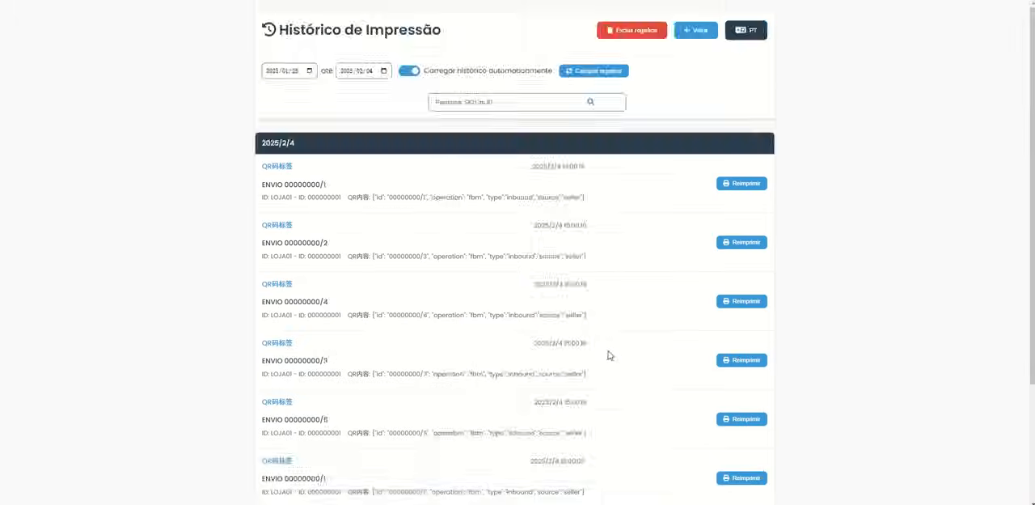
scroll("down", 3)
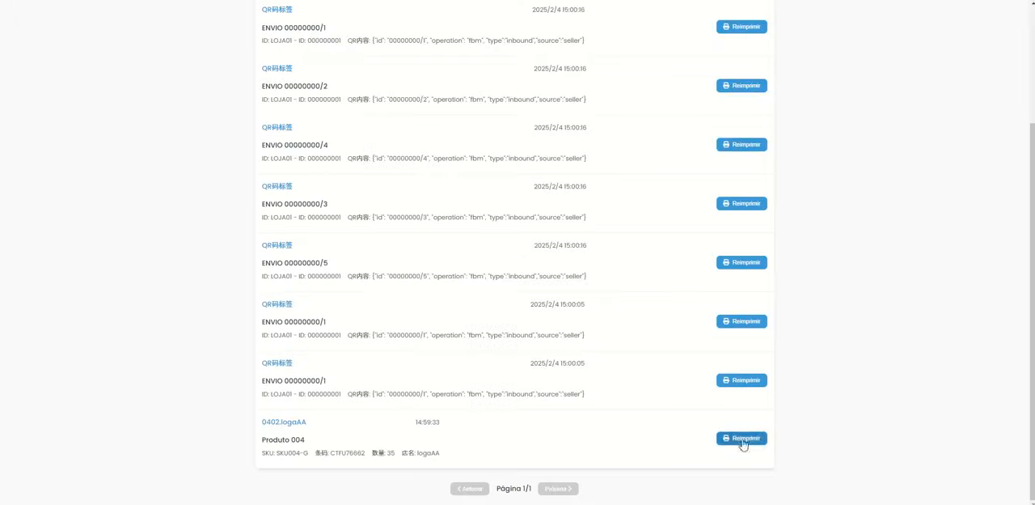
left_click(741, 438)
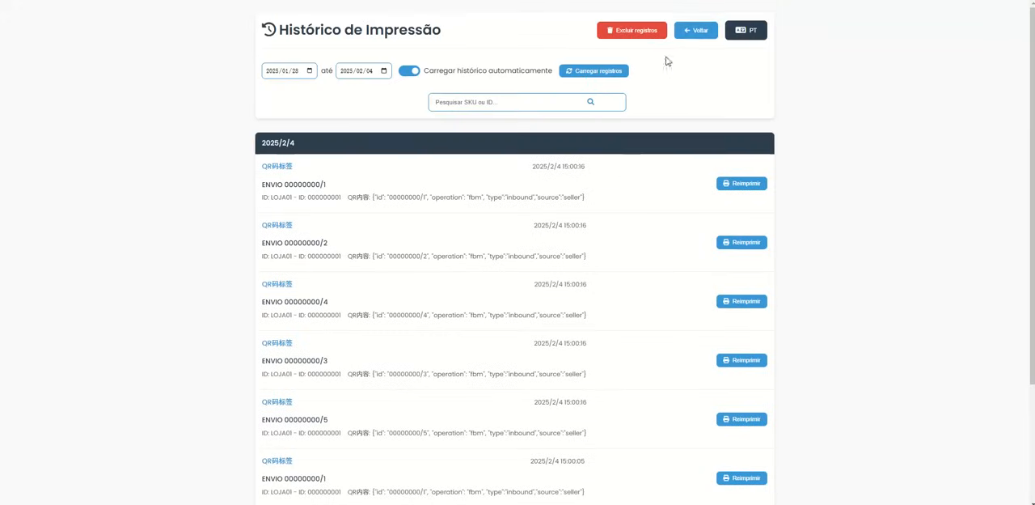
Delete all history records, turn off auto-load, and return to the QR Code page.
left_click(631, 30)
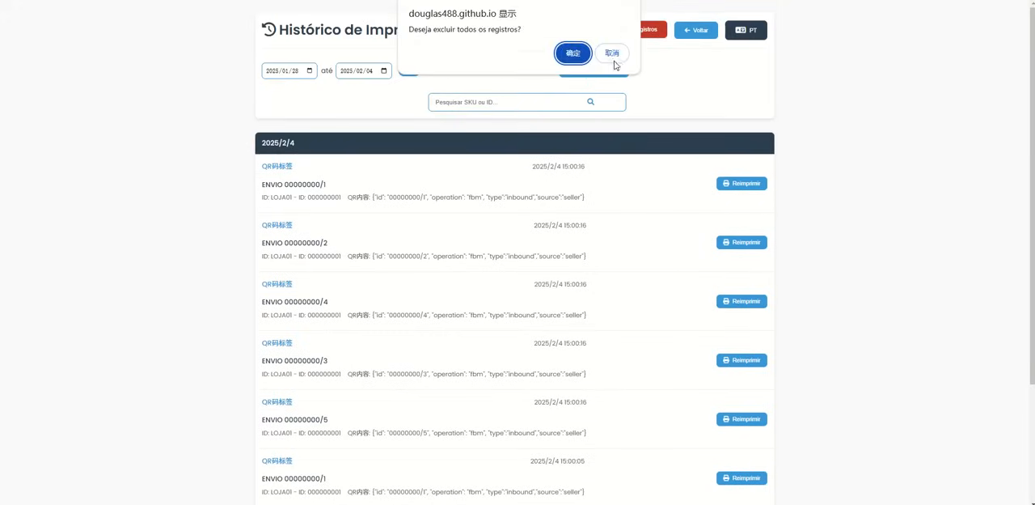
left_click(573, 53)
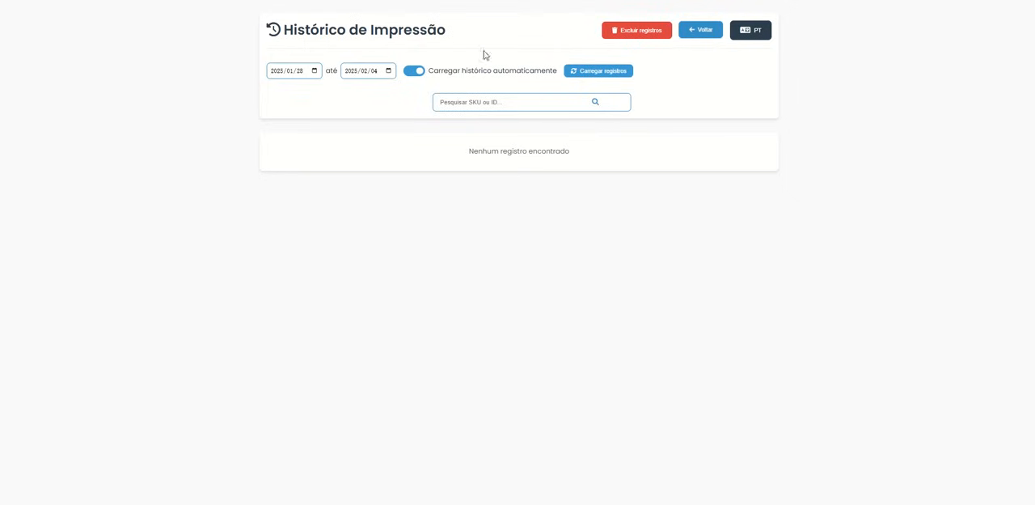
left_click(415, 71)
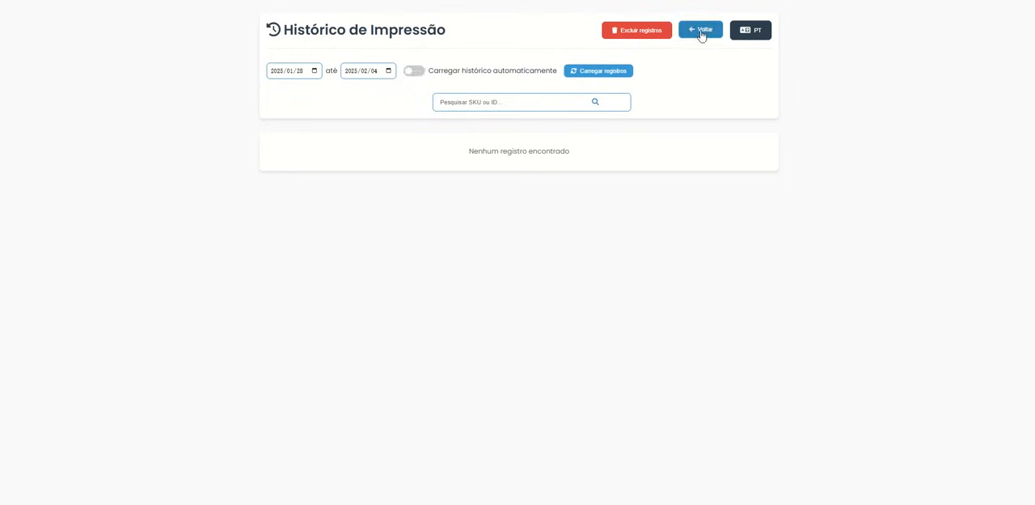
left_click(699, 30)
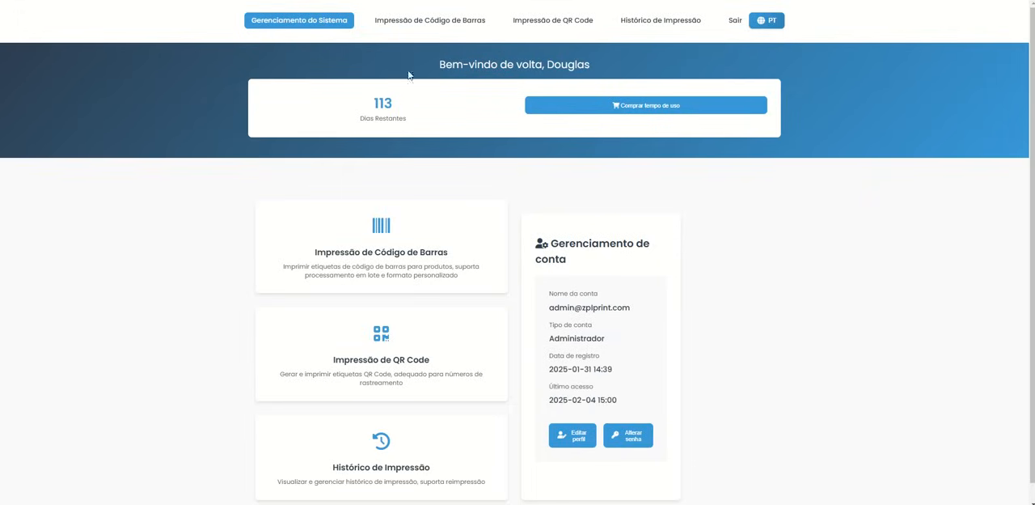
left_click(553, 20)
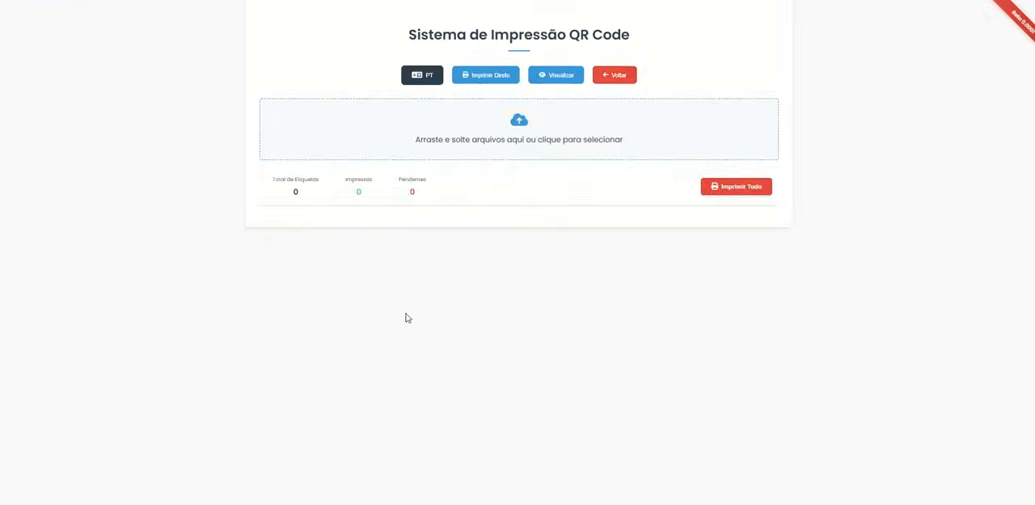